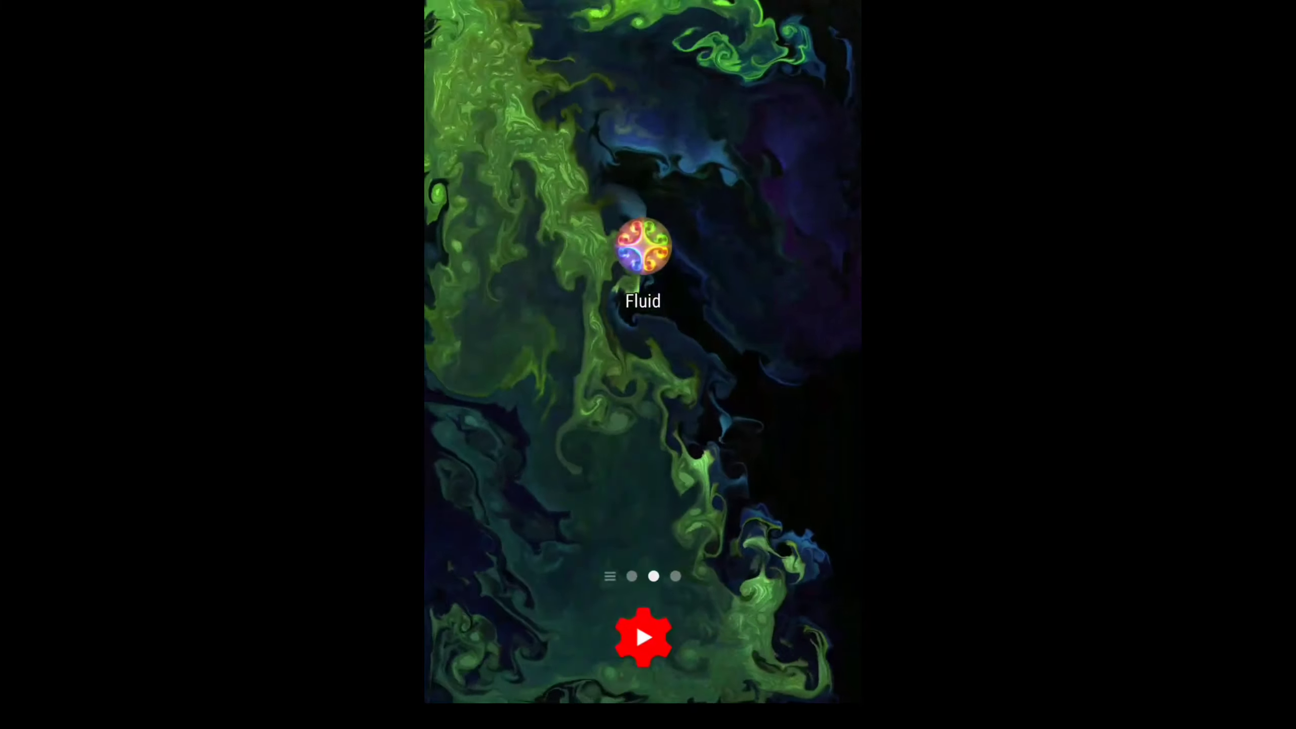
scroll(left, 3)
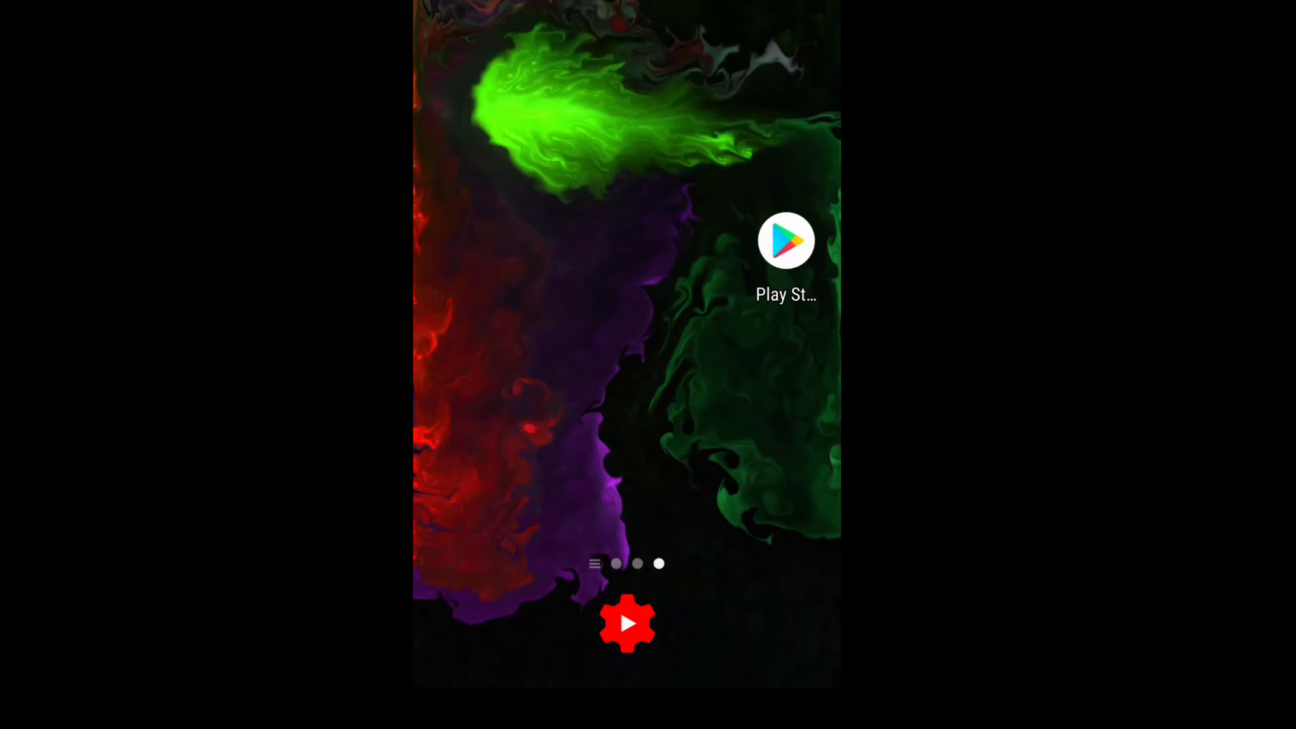